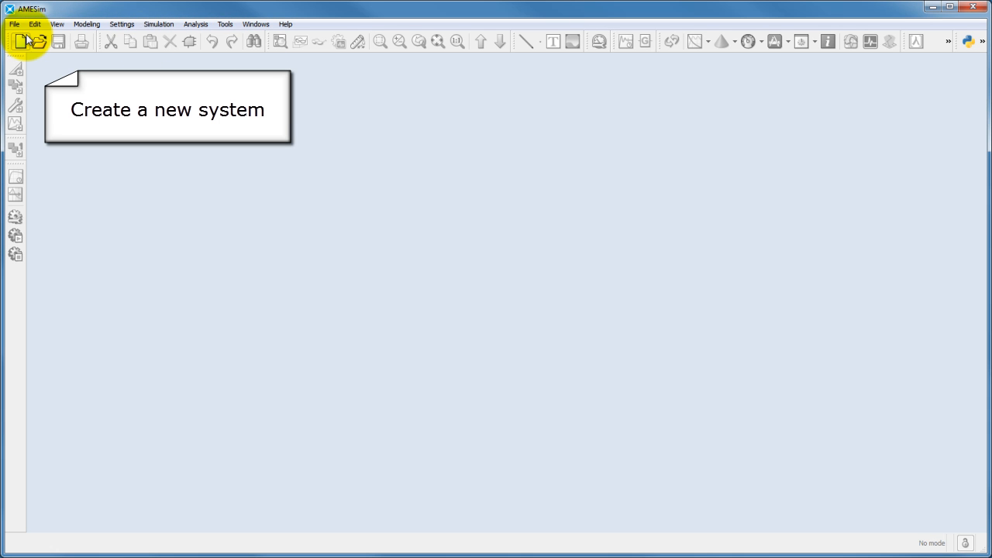
- Create a new empty system (unnamed_system_1) in sketch mode
{"action": "left_click", "coordinate": [21, 42]}
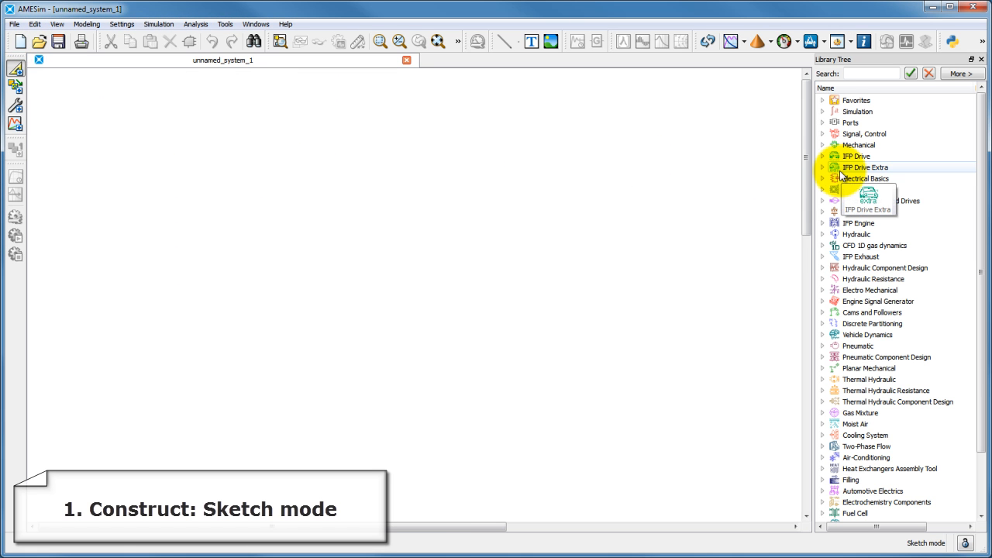
- Place a hydraulic motor from the library beside the pump in the sketch
{"action": "left_click", "coordinate": [857, 234]}
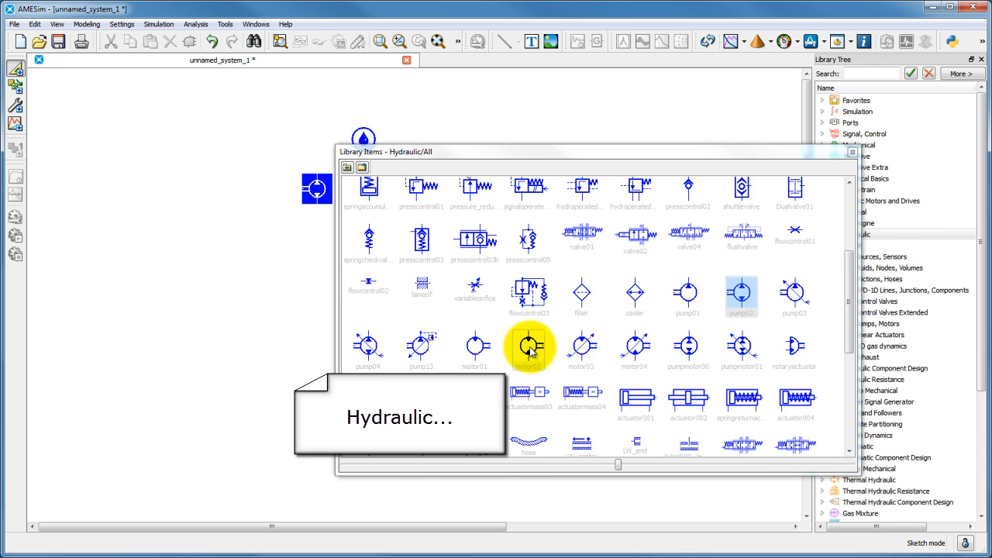
{"action": "left_click_drag", "start_coordinate": [528, 346], "coordinate": [397, 186]}
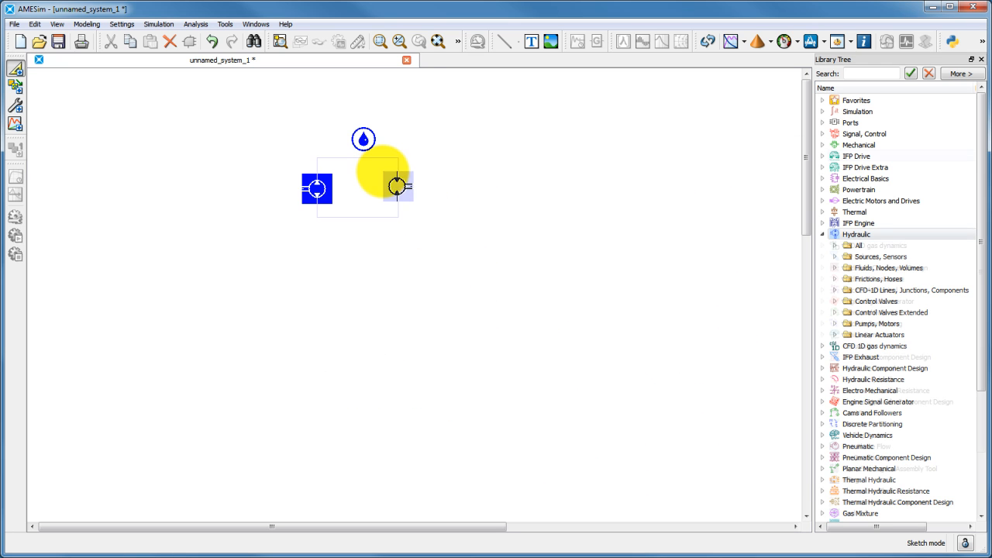
{"action": "left_click", "coordinate": [858, 145]}
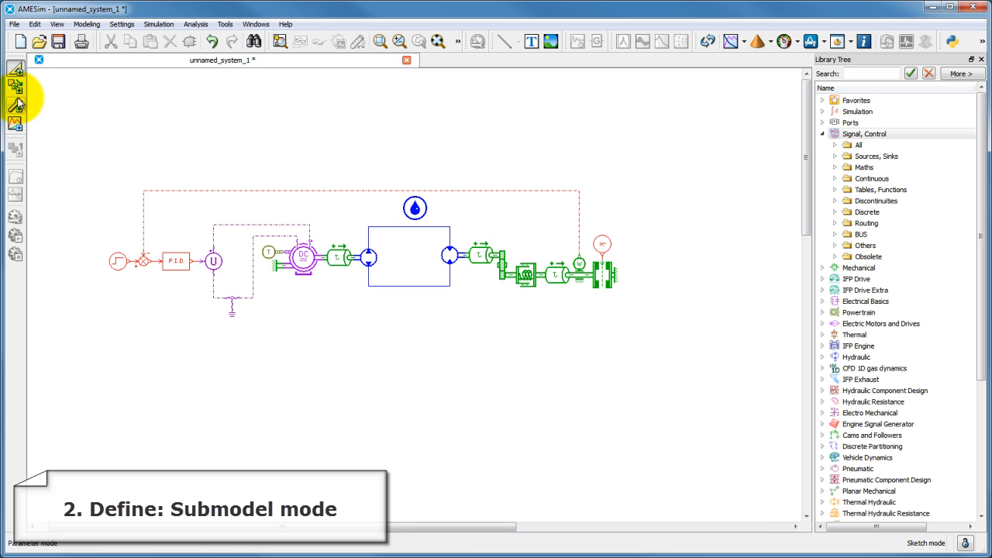
- Assign the FR1R030 LuGre friction submodel and apply Premier Submodel to the rest
{"action": "left_click", "coordinate": [14, 106]}
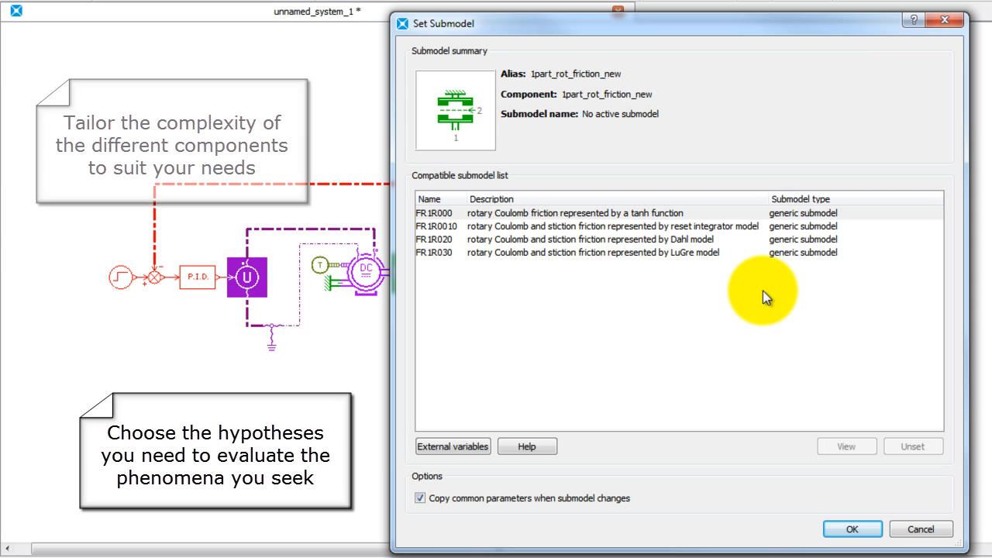
{"action": "left_click", "coordinate": [592, 251]}
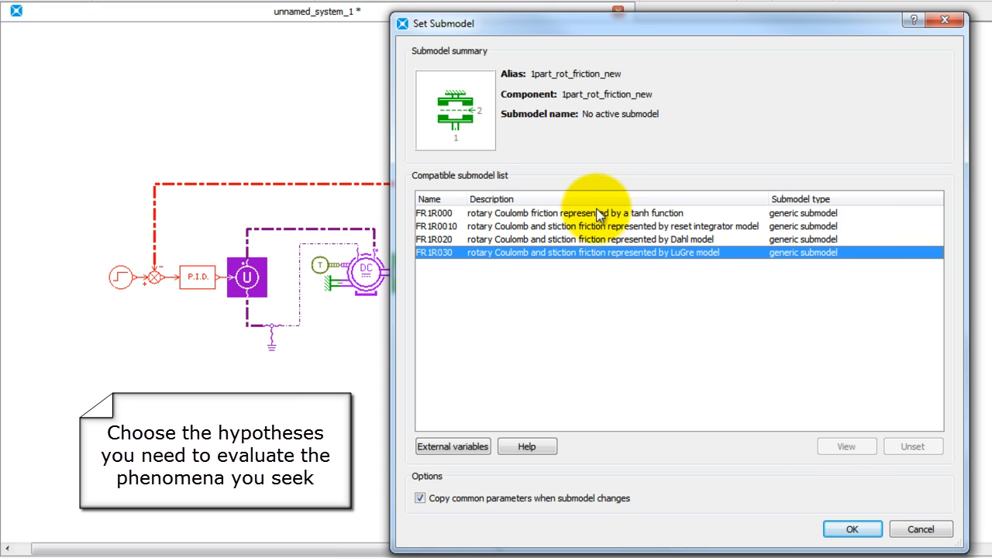
{"action": "left_click", "coordinate": [850, 528]}
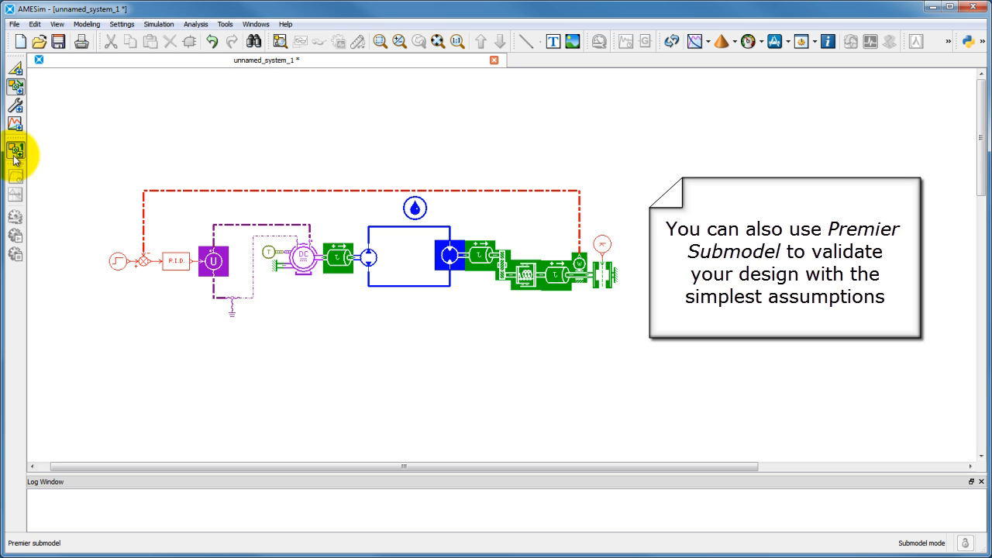
{"action": "left_click", "coordinate": [16, 107]}
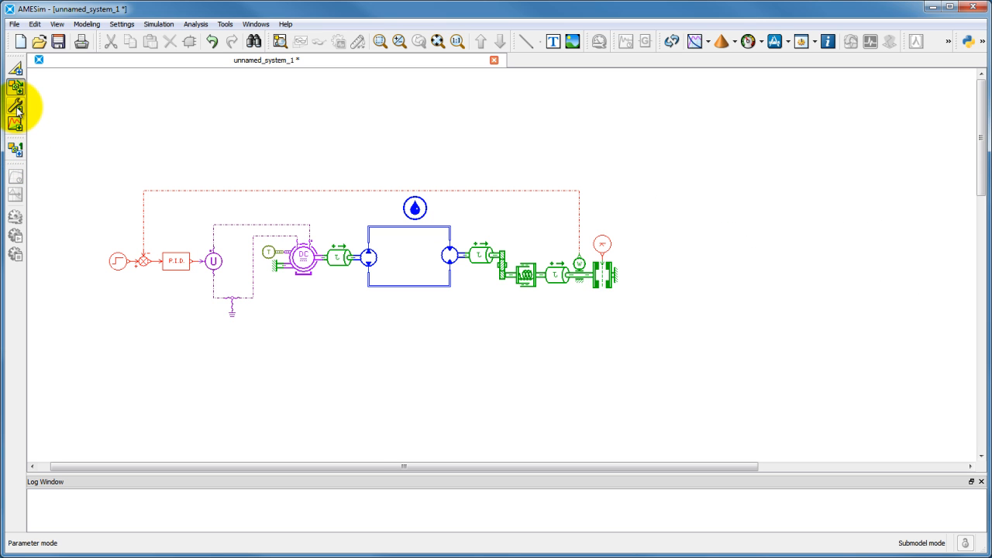
- Save the system as MyFirstModel.ame and let it compile
{"action": "left_click", "coordinate": [74, 40]}
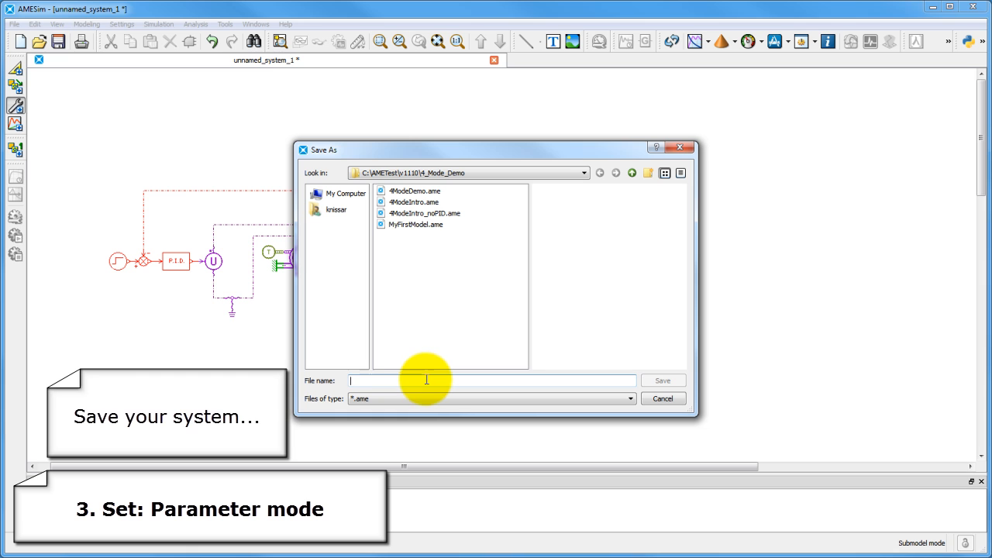
{"action": "type", "text": "MyFirstMod"}
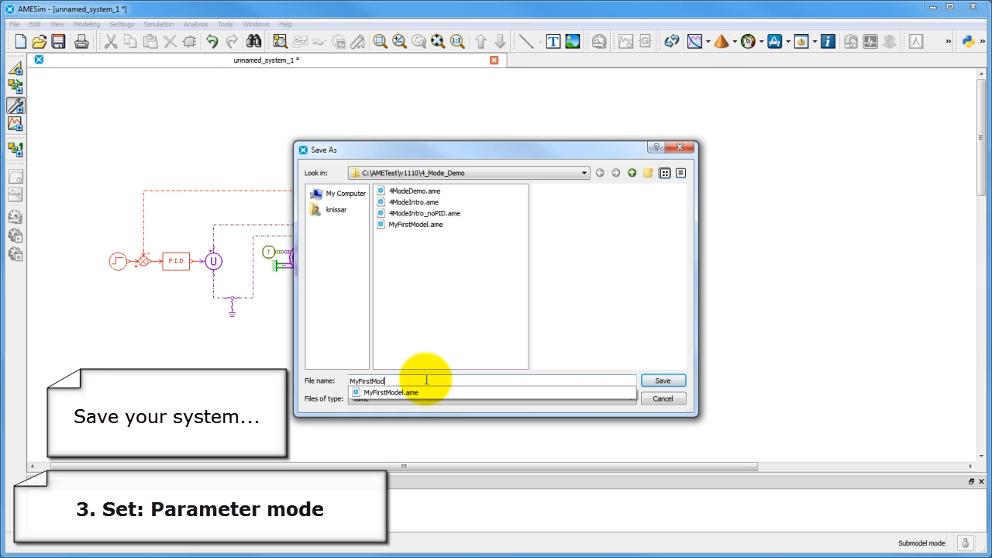
{"action": "left_click", "coordinate": [663, 379]}
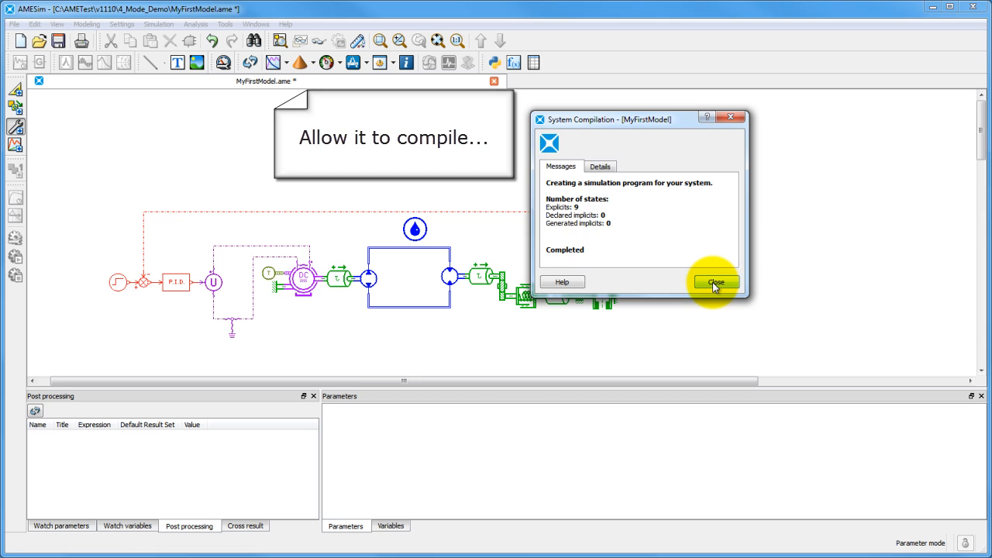
- Set the step input's step time and a 6-second final time in Run Parameters
{"action": "left_click", "coordinate": [711, 282]}
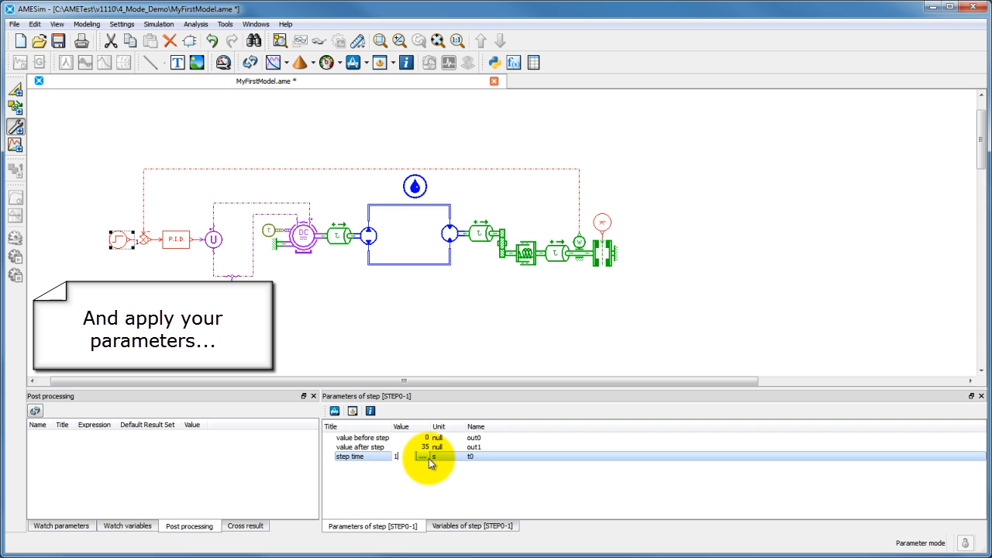
{"action": "left_click", "coordinate": [528, 245]}
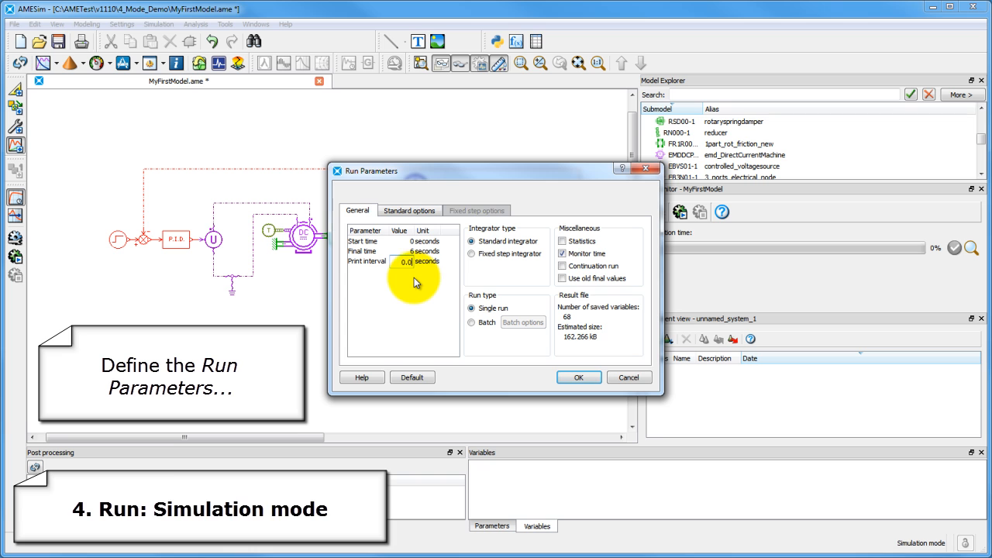
{"action": "left_click", "coordinate": [579, 378]}
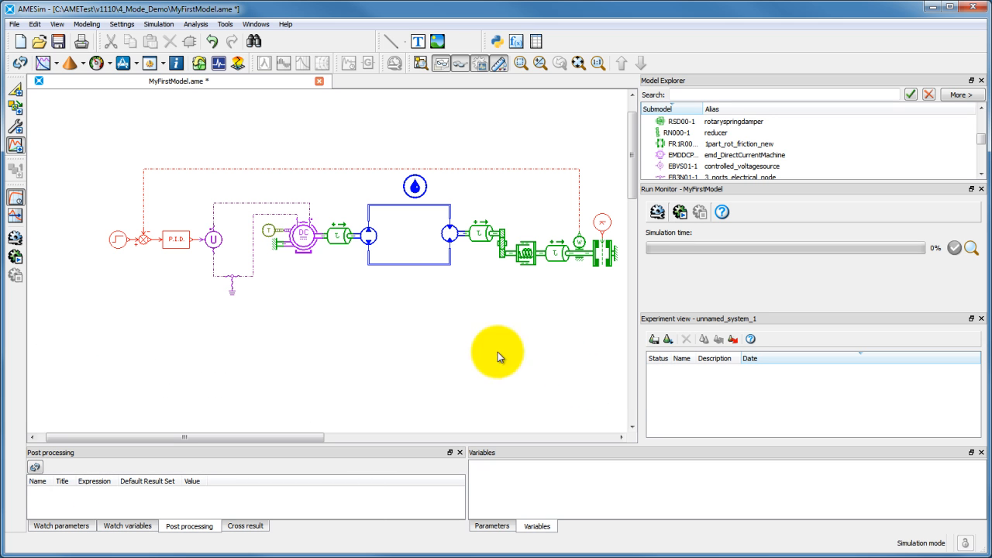